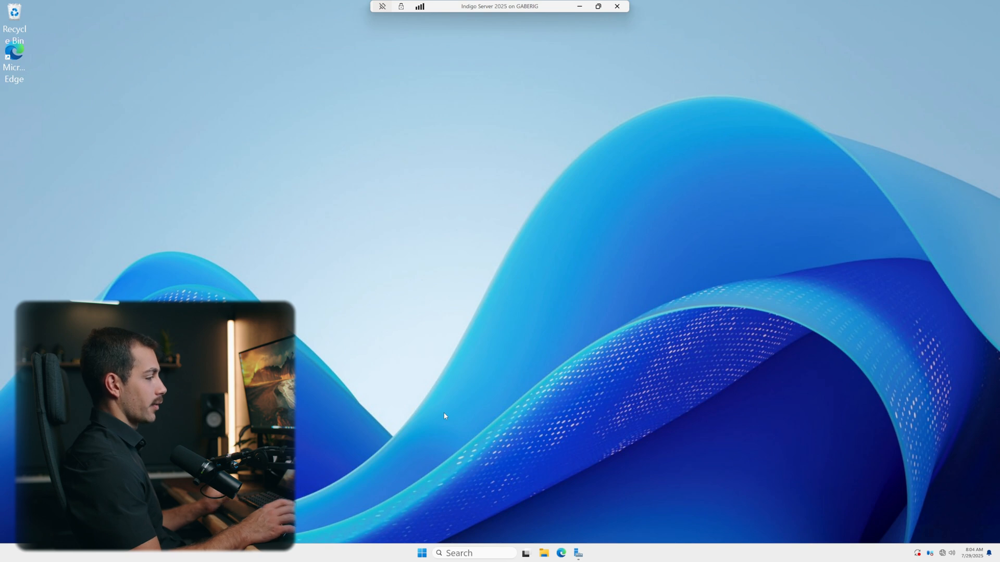
mouse_move(423, 463)
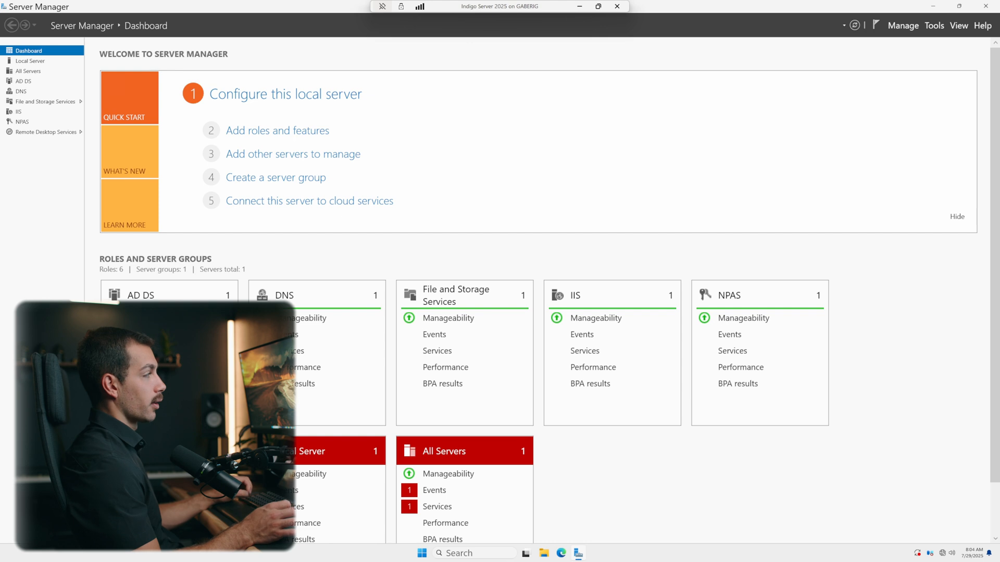
mouse_move(577, 553)
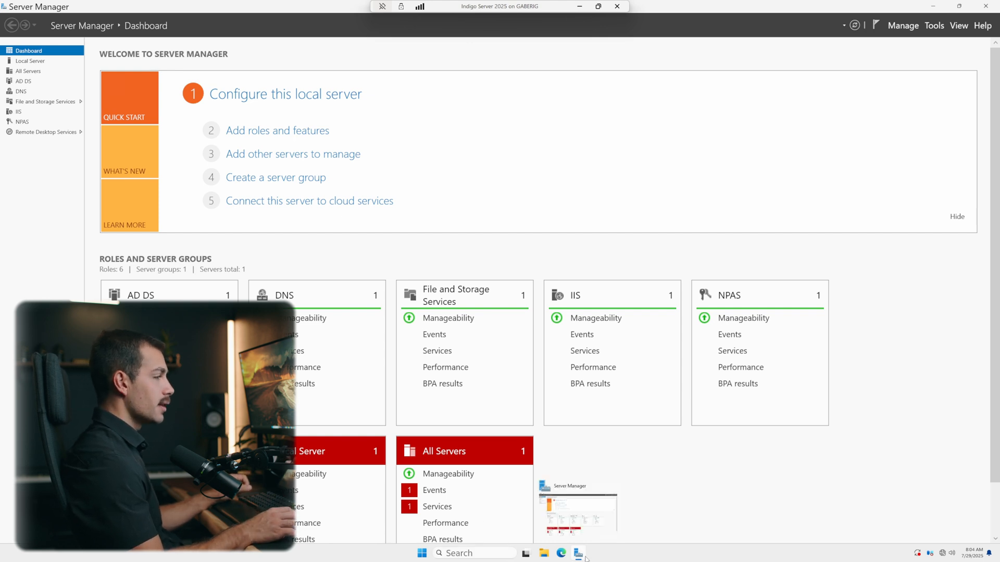
mouse_move(788, 506)
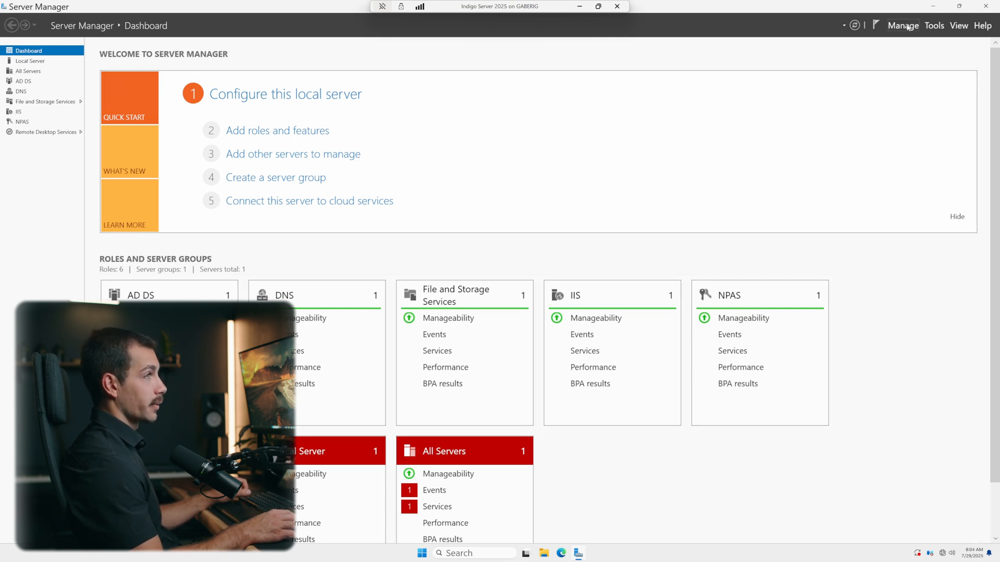
Launch Add Roles and Features with role-based installation and advance to the Features page.
left_click(902, 25)
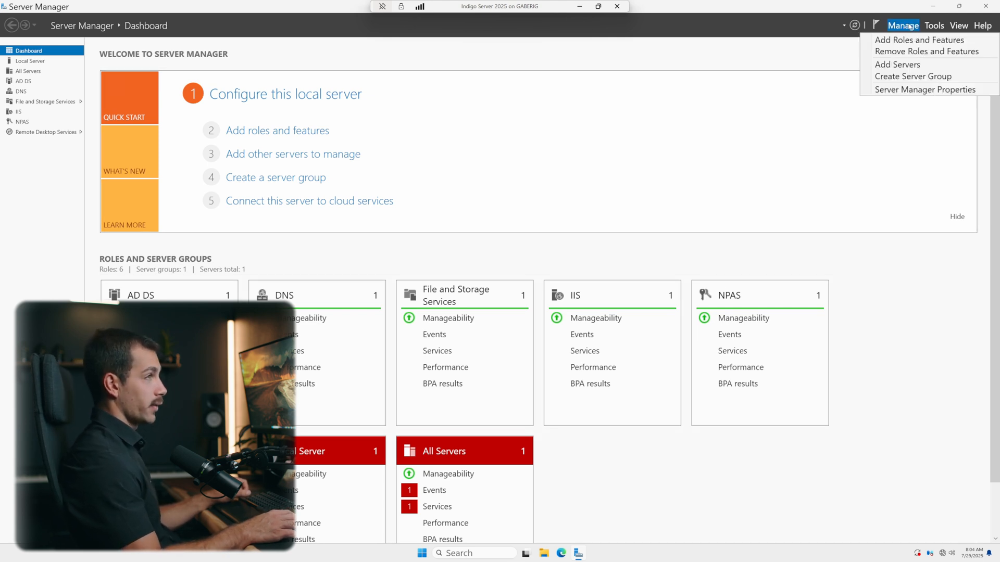
mouse_move(919, 40)
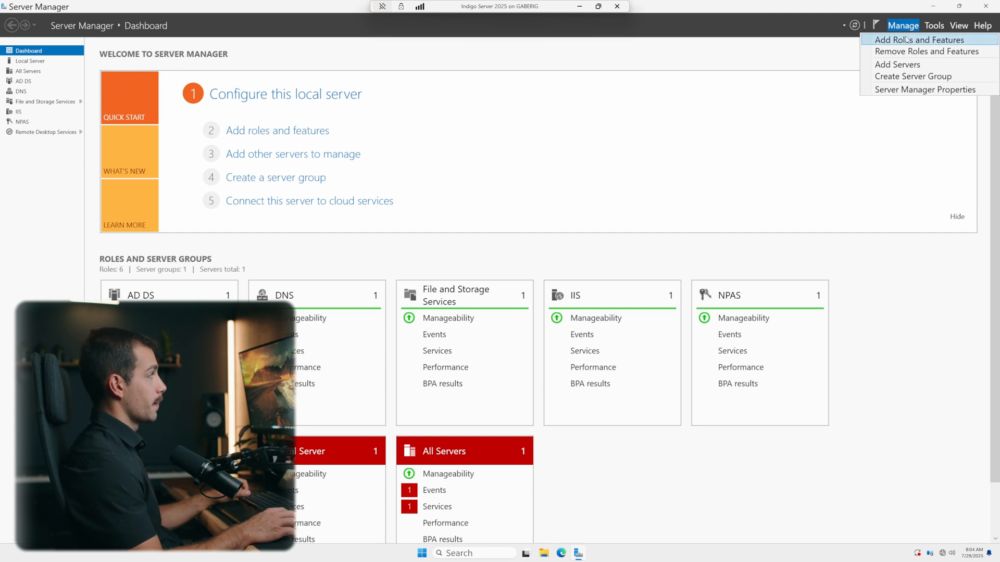
left_click(918, 40)
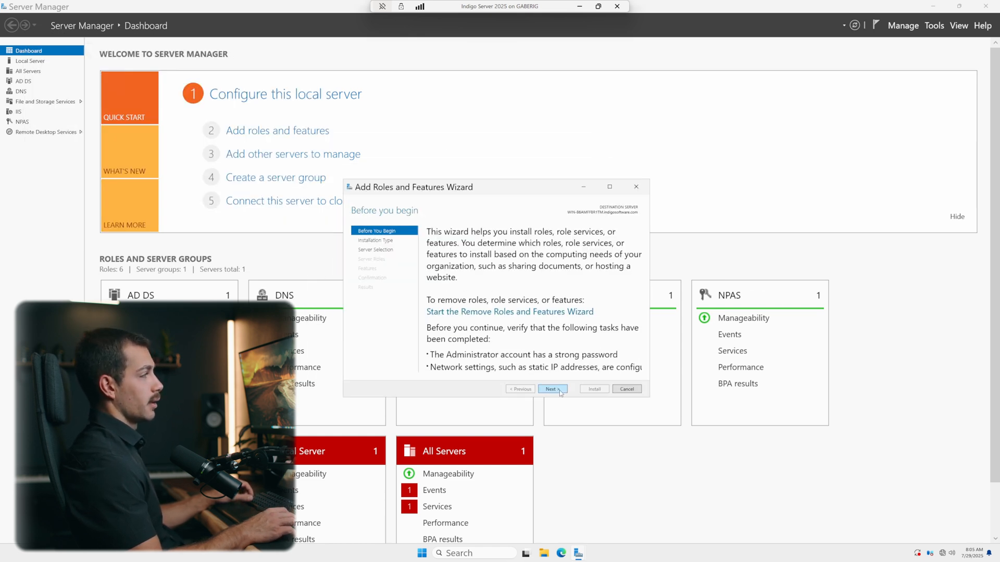
left_click(551, 389)
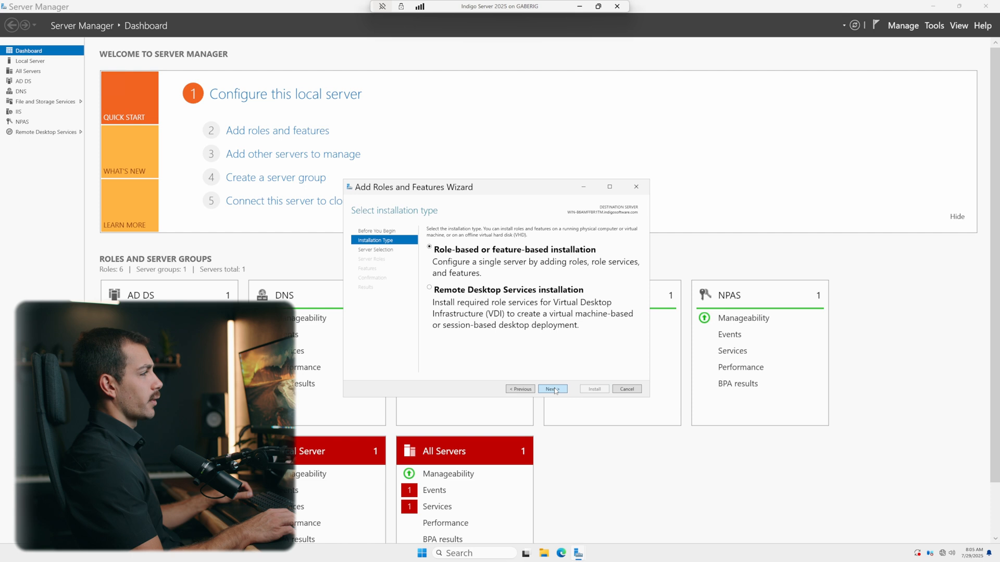
left_click(551, 389)
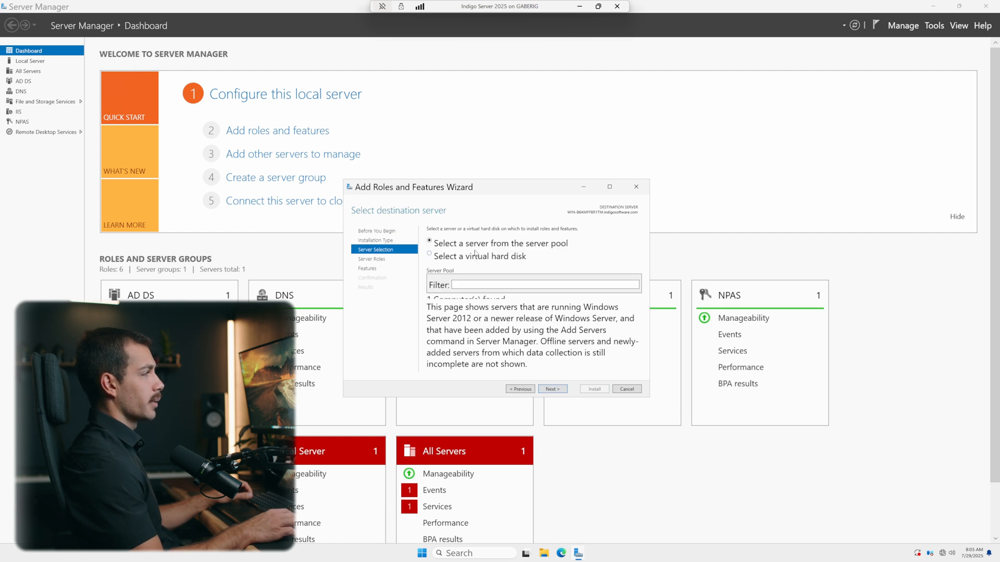
mouse_move(608, 187)
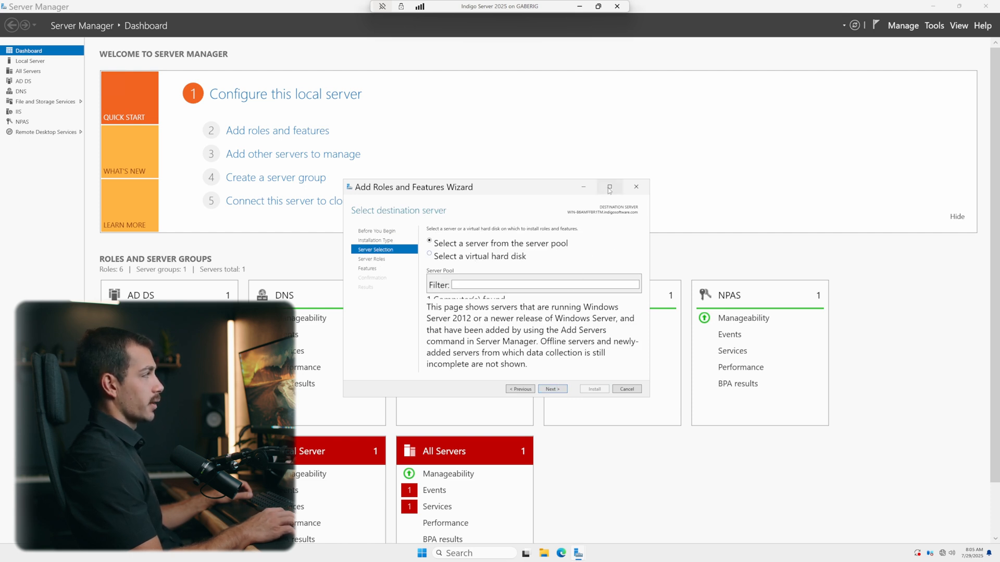
left_click(552, 389)
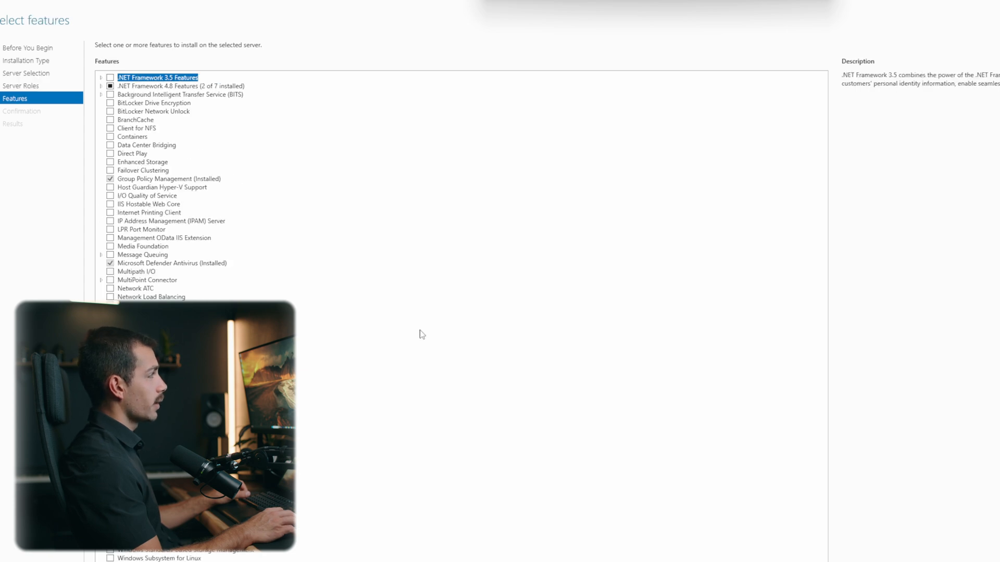
Select BitLocker Drive Encryption and add its required features.
left_click(110, 102)
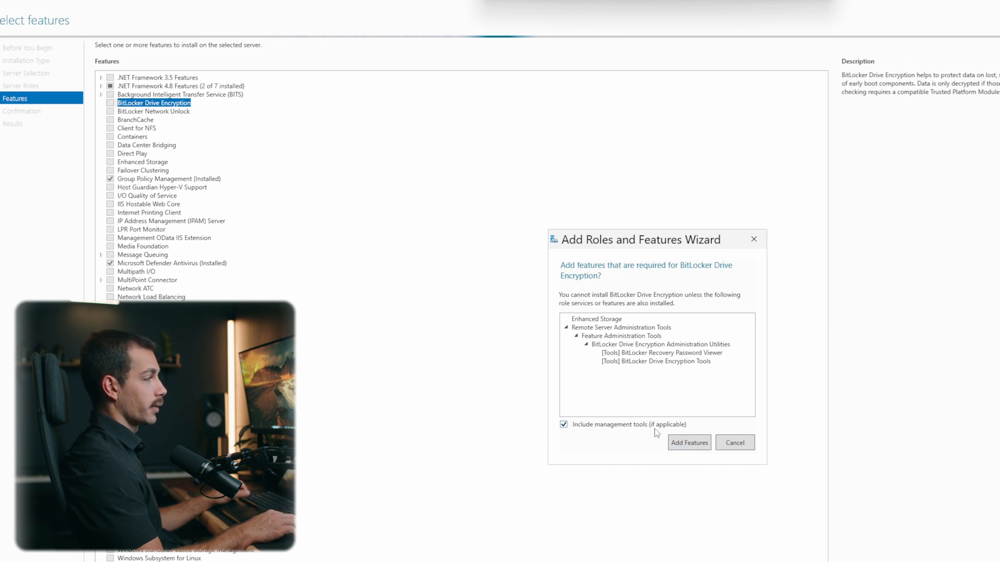
left_click(689, 443)
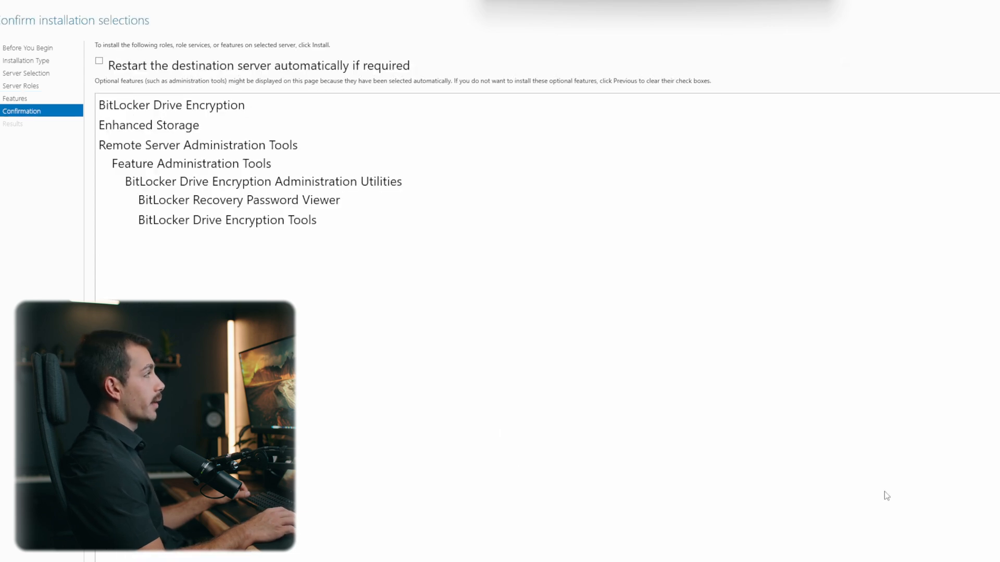
mouse_move(867, 493)
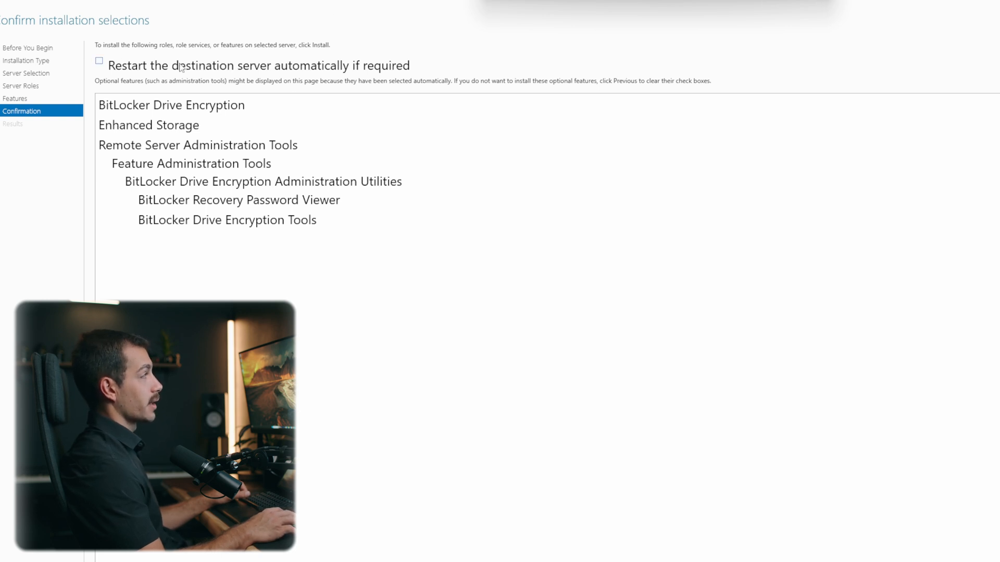
Enable automatic restart of the destination server and confirm with Yes.
left_click(99, 60)
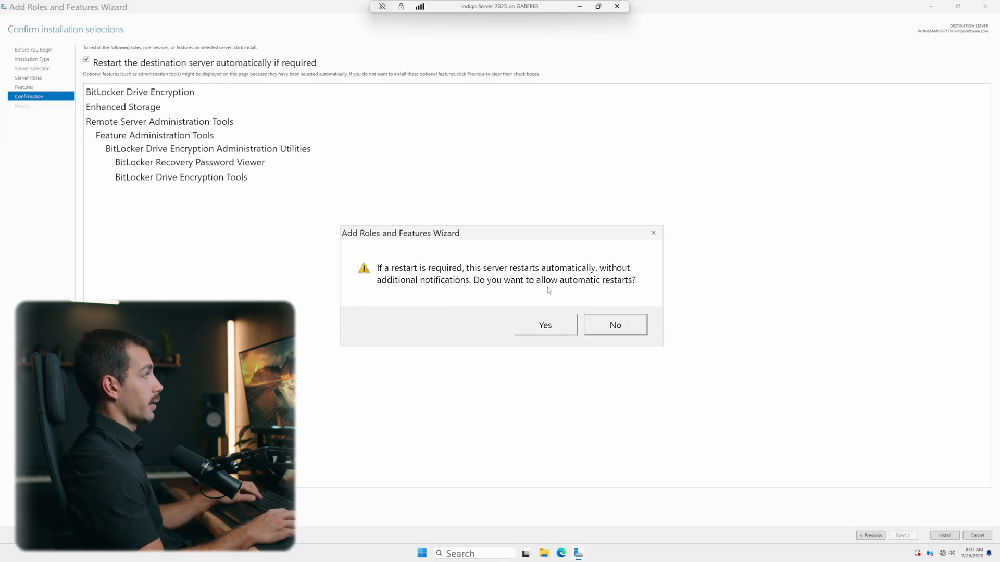
mouse_move(243, 113)
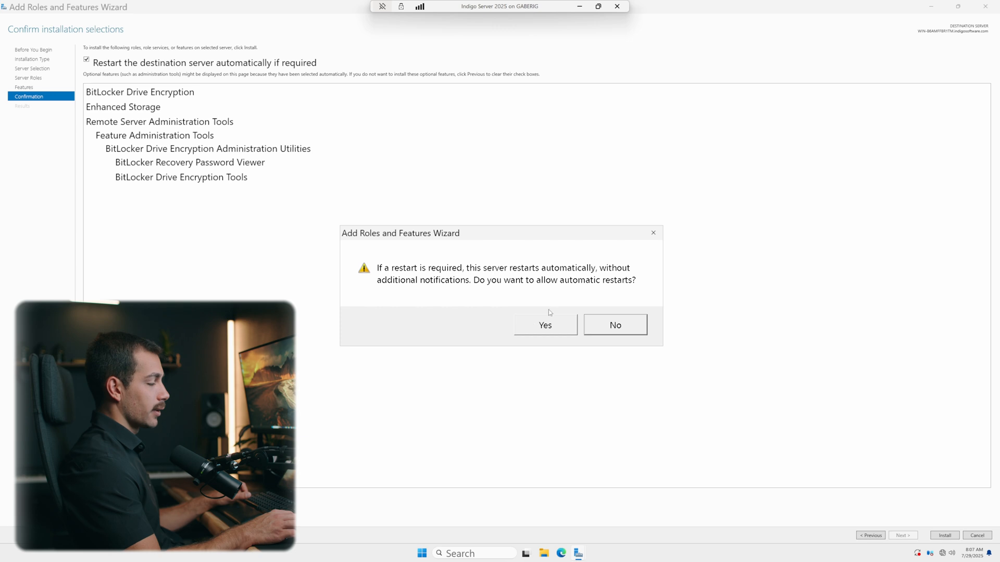
left_click(545, 325)
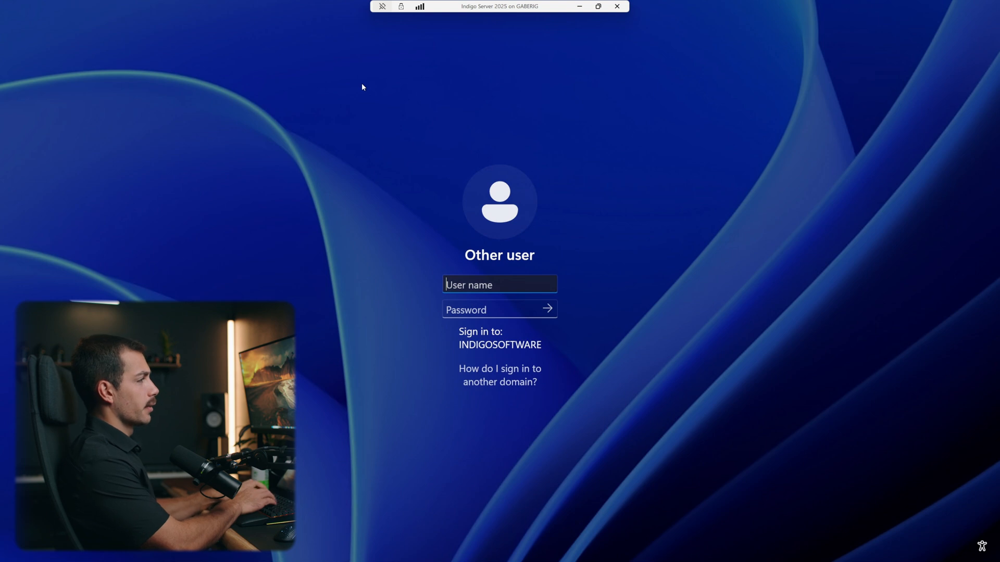
Sign in as administrator and close the wizard after installation succeeds.
type("administ")
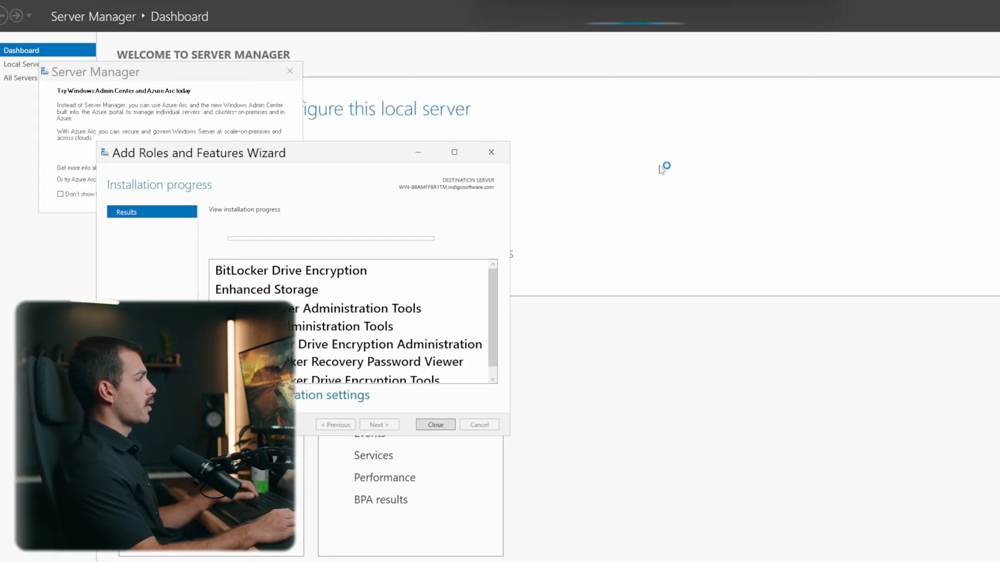
mouse_move(306, 210)
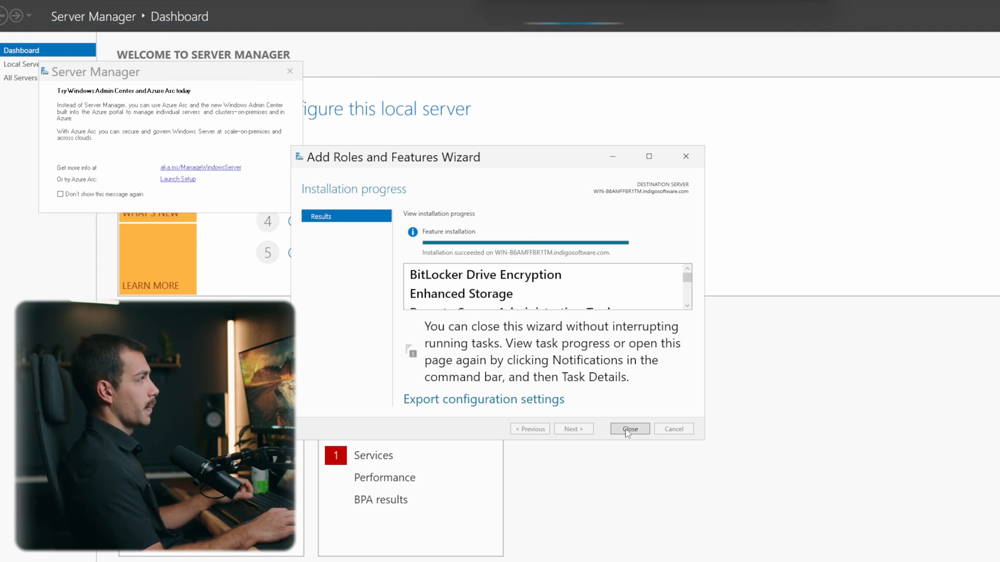
left_click(629, 428)
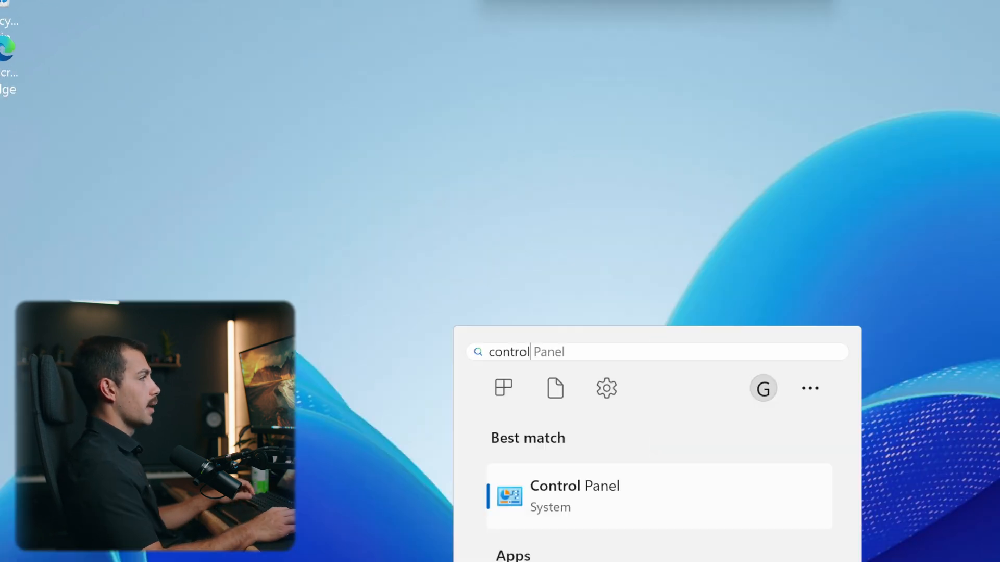
Go to Control Panel's BitLocker Drive Encryption page, expand drive C:, and turn BitLocker on.
left_click(574, 496)
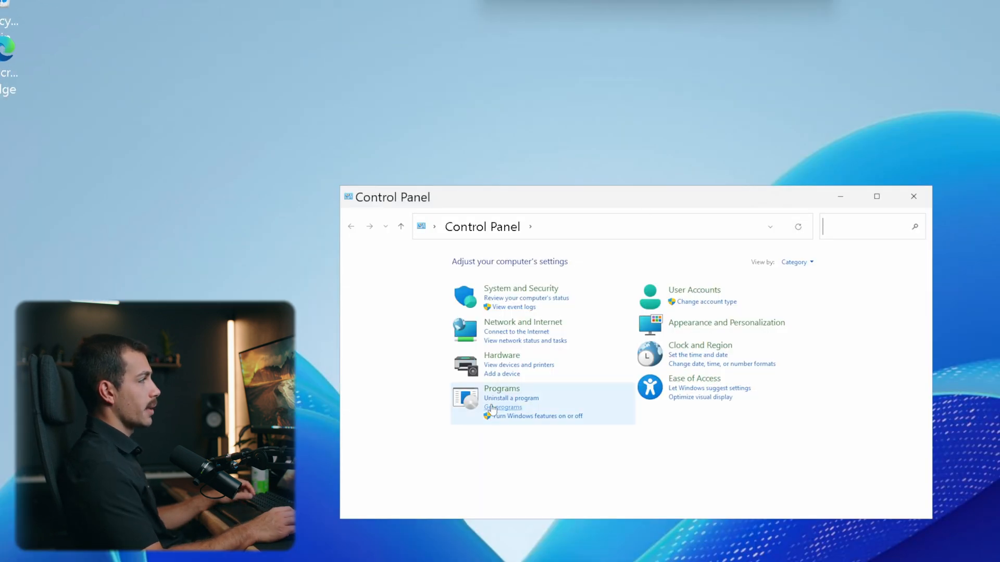
left_click(521, 288)
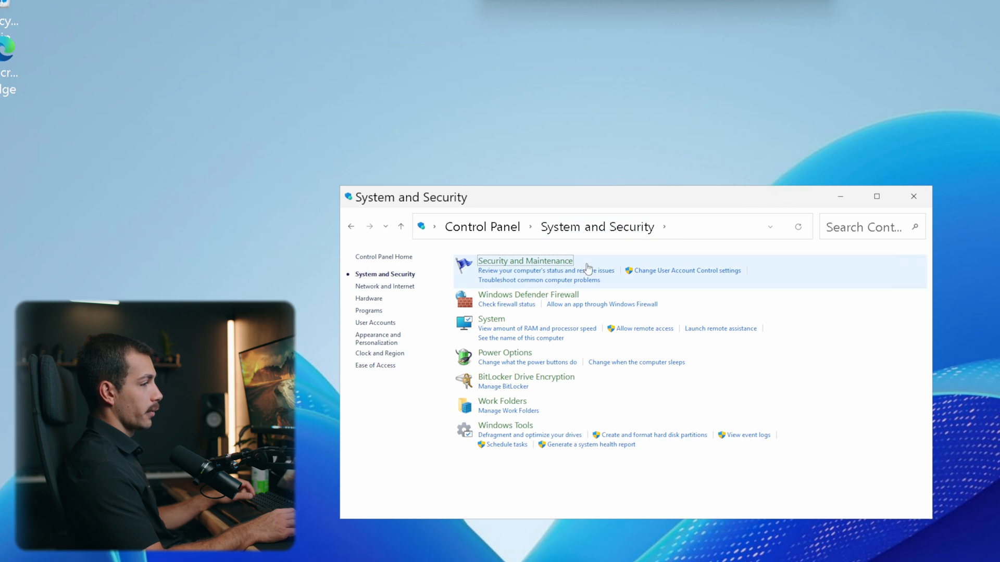
left_click(525, 261)
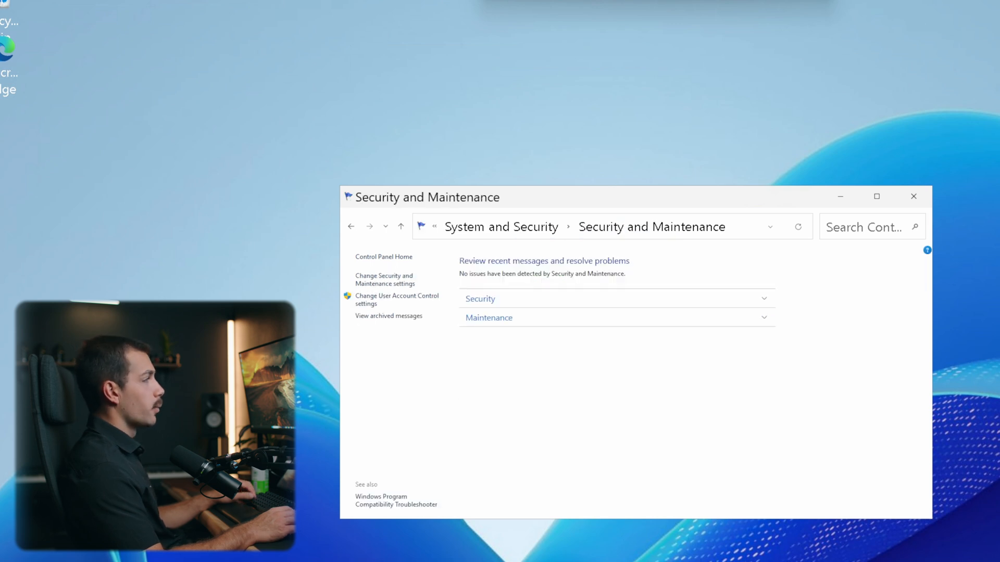
left_click(350, 226)
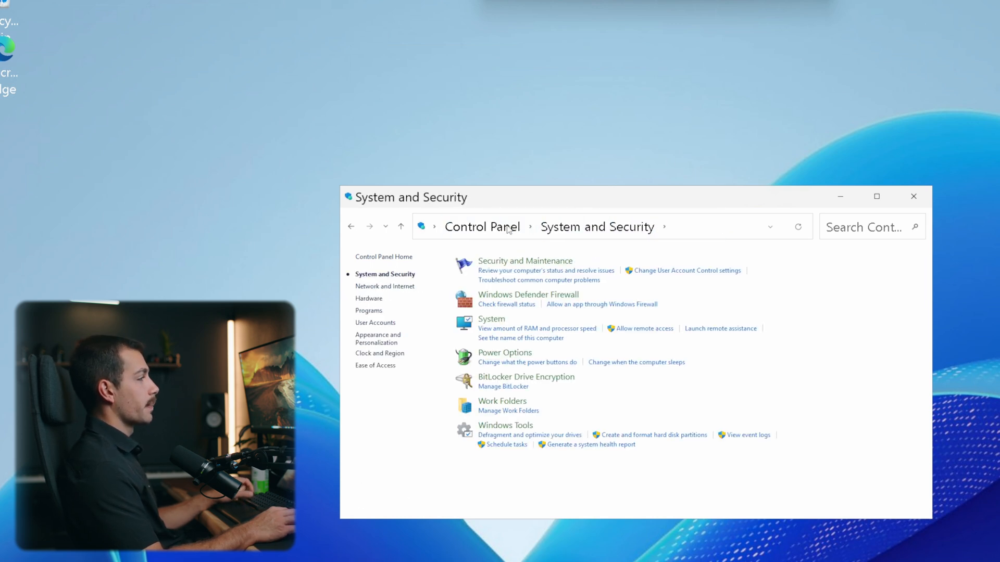
left_click(525, 377)
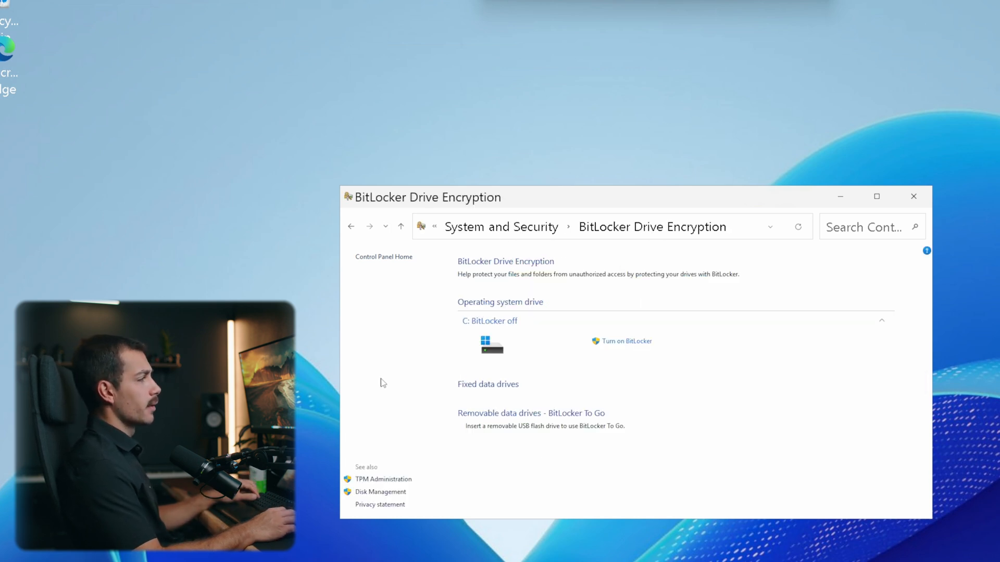
mouse_move(624, 345)
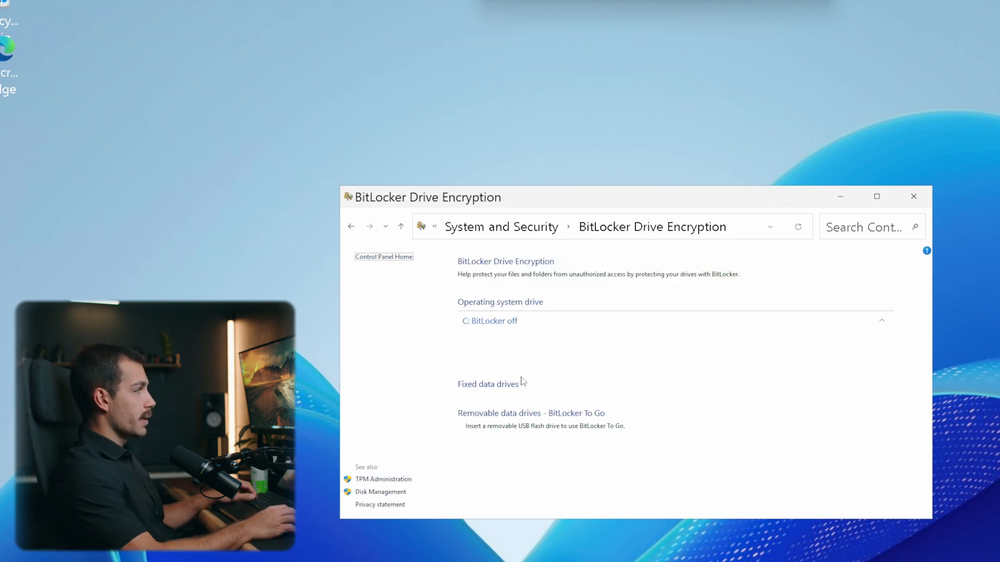
left_click(489, 321)
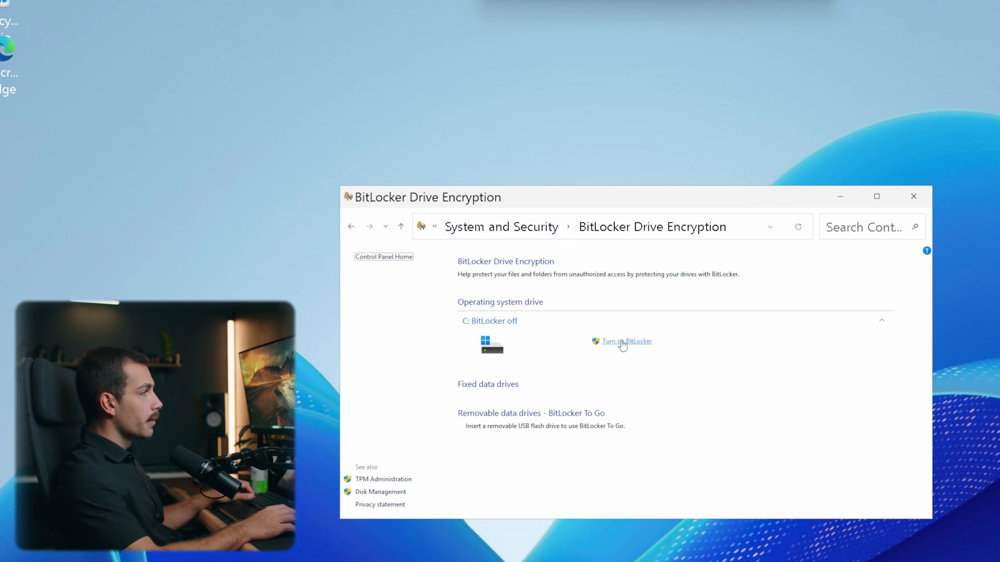
left_click(626, 341)
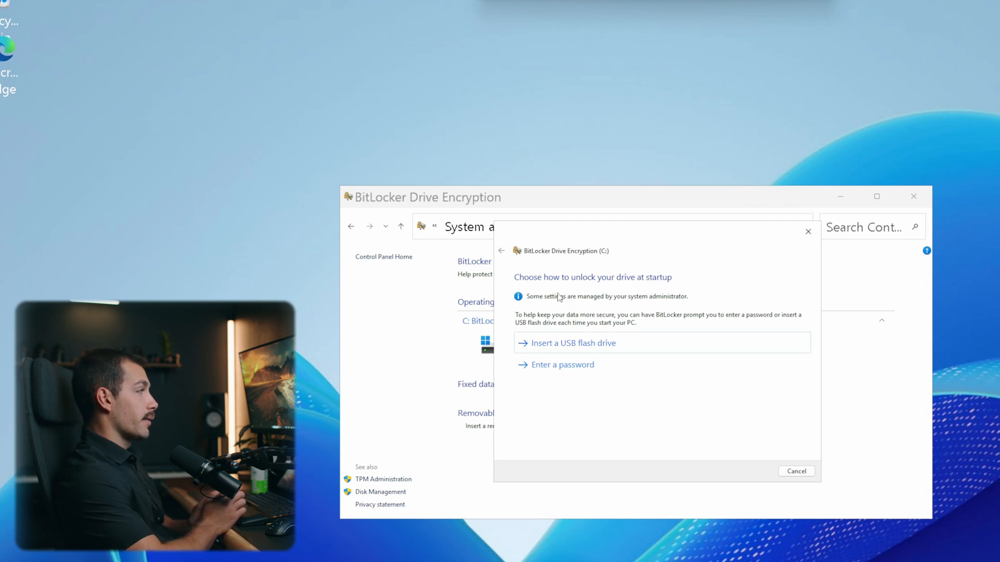
mouse_move(559, 294)
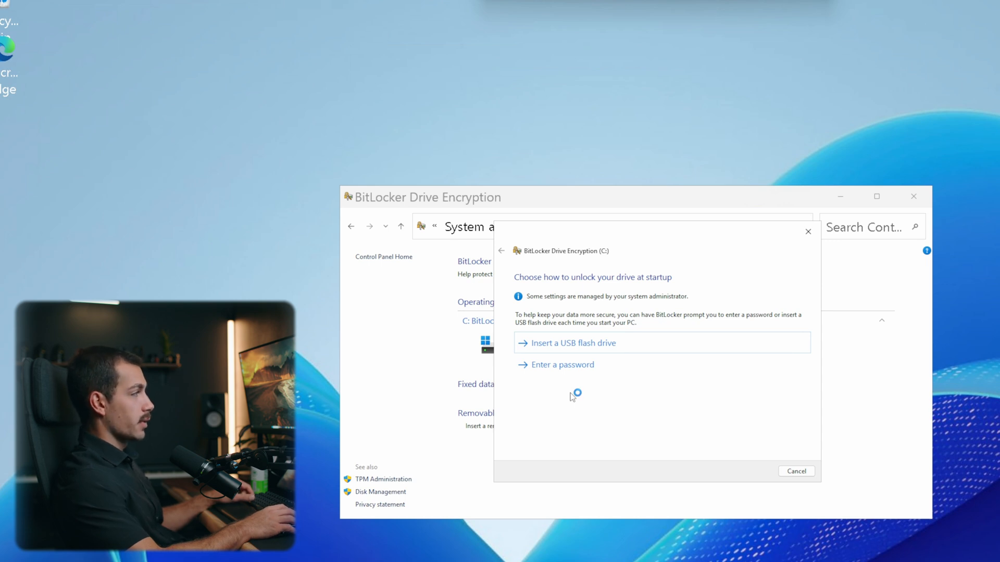
Choose password unlock for C:, then enter and confirm the startup password.
left_click(561, 365)
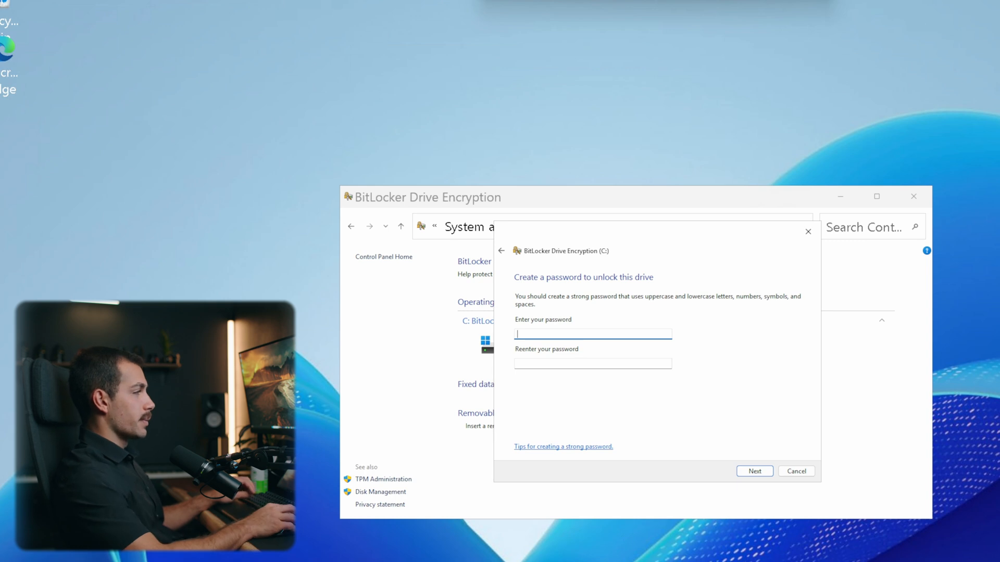
mouse_move(561, 522)
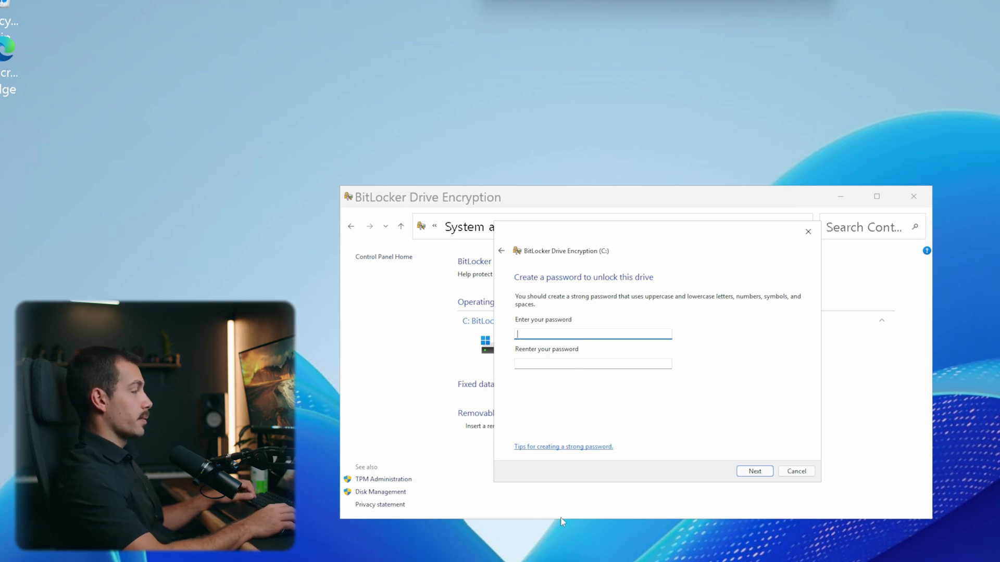
mouse_move(573, 396)
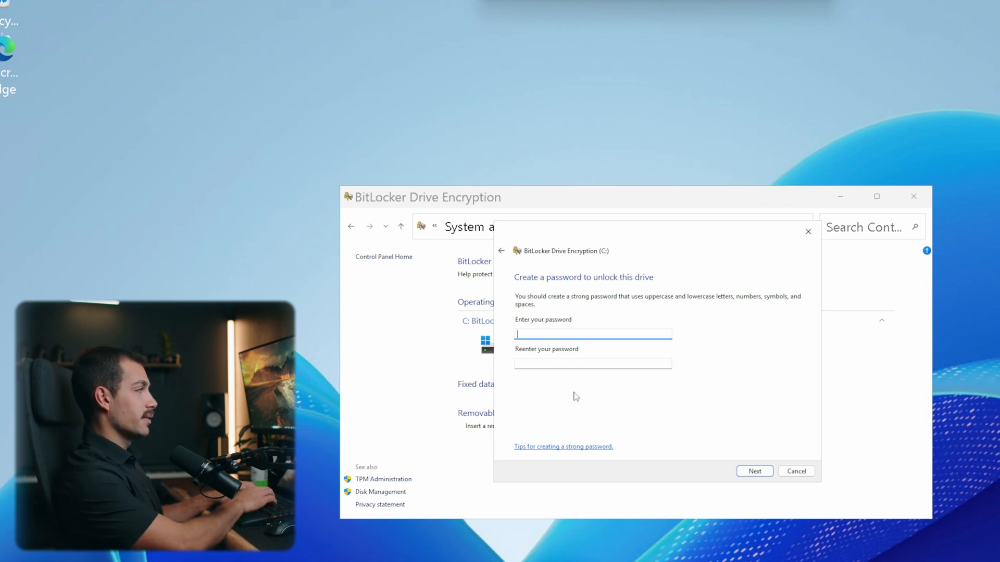
type("password")
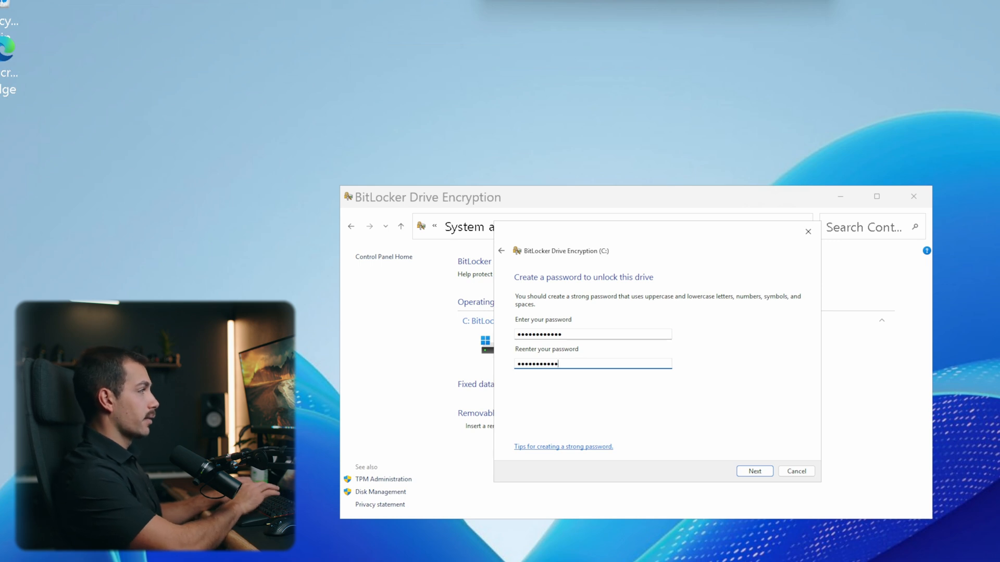
left_click(755, 470)
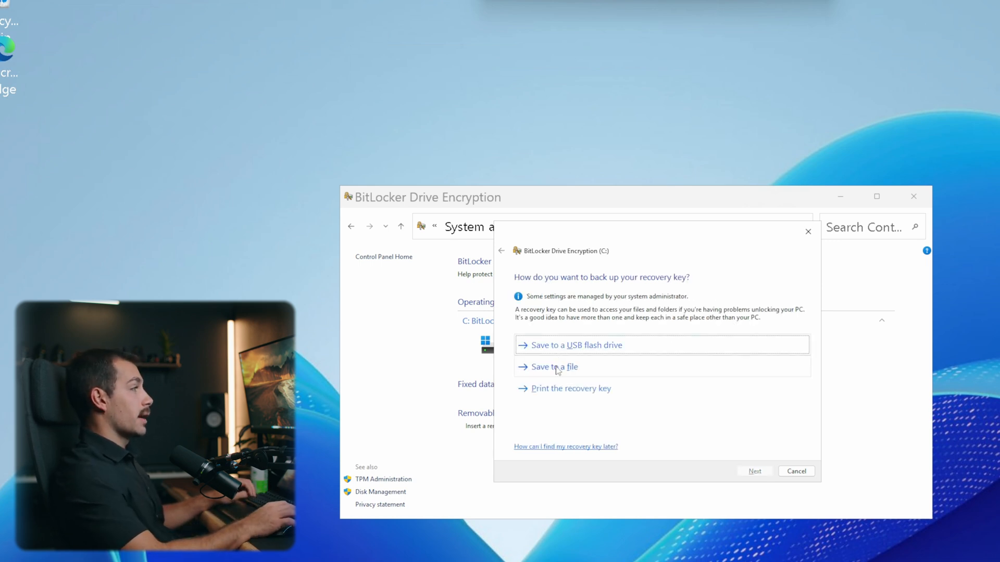
mouse_move(653, 362)
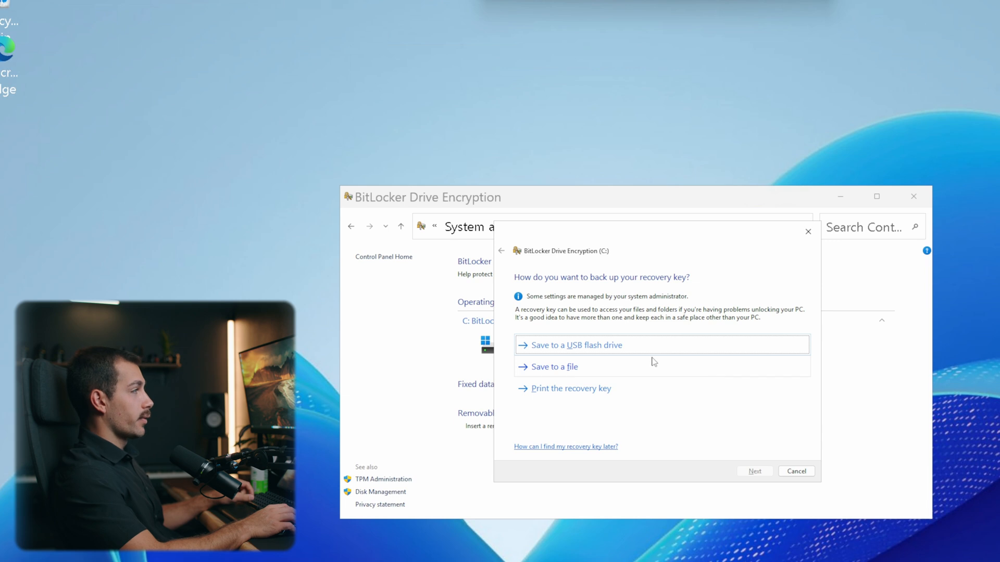
mouse_move(576, 366)
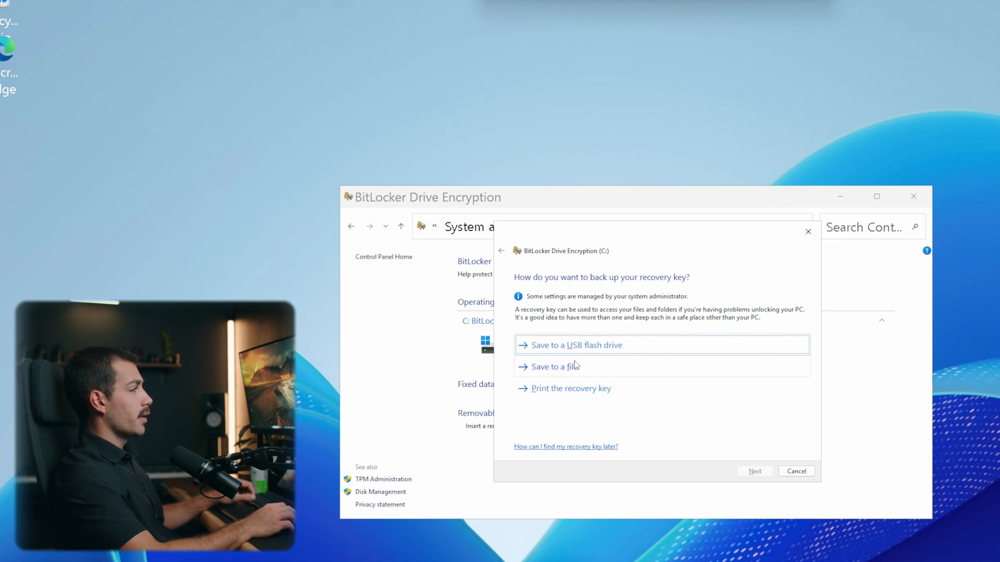
Save the recovery key as a file on the Indigo Shared Drive.
left_click(555, 367)
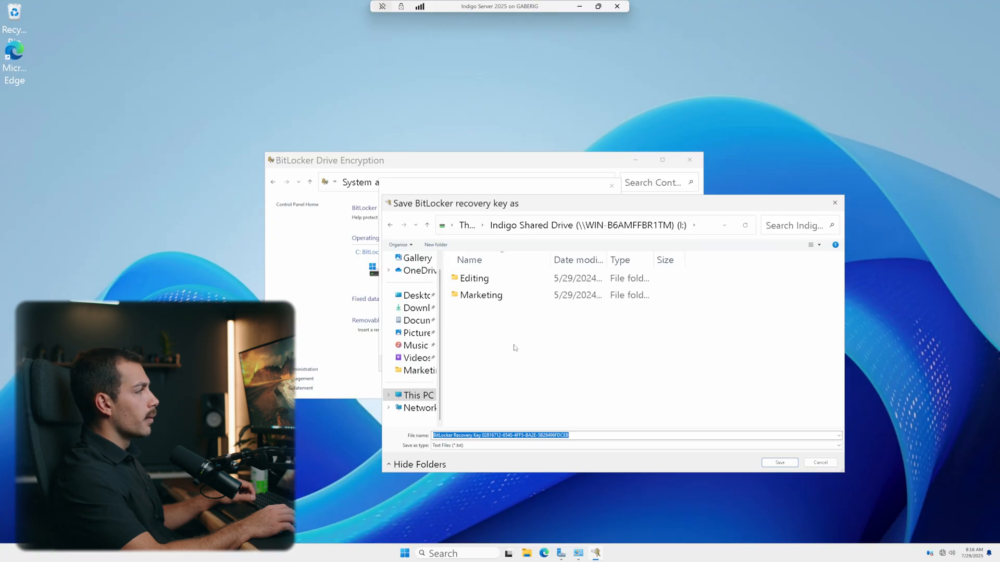
left_click(778, 463)
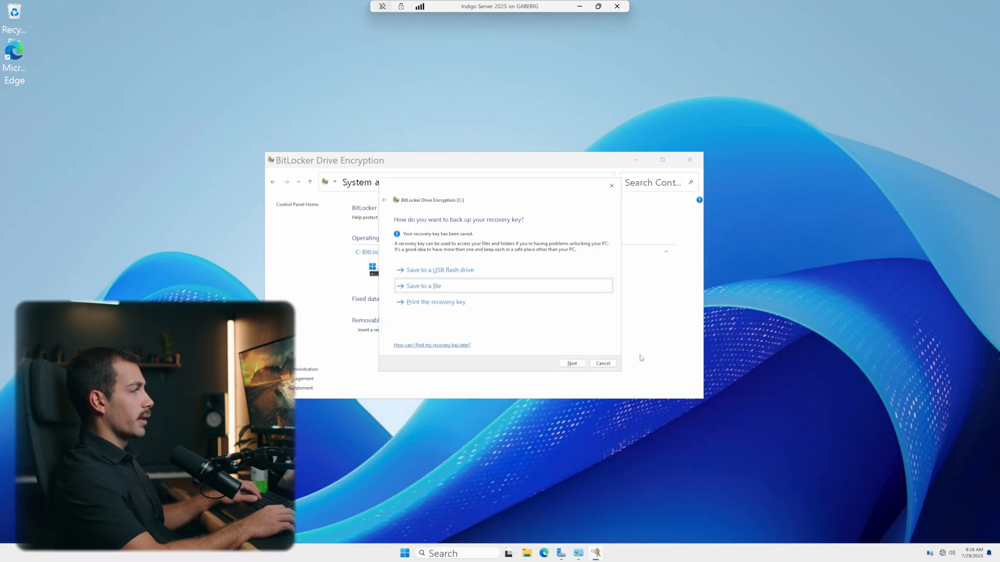
Choose to encrypt used disk space only, after briefly selecting the entire drive.
left_click(571, 363)
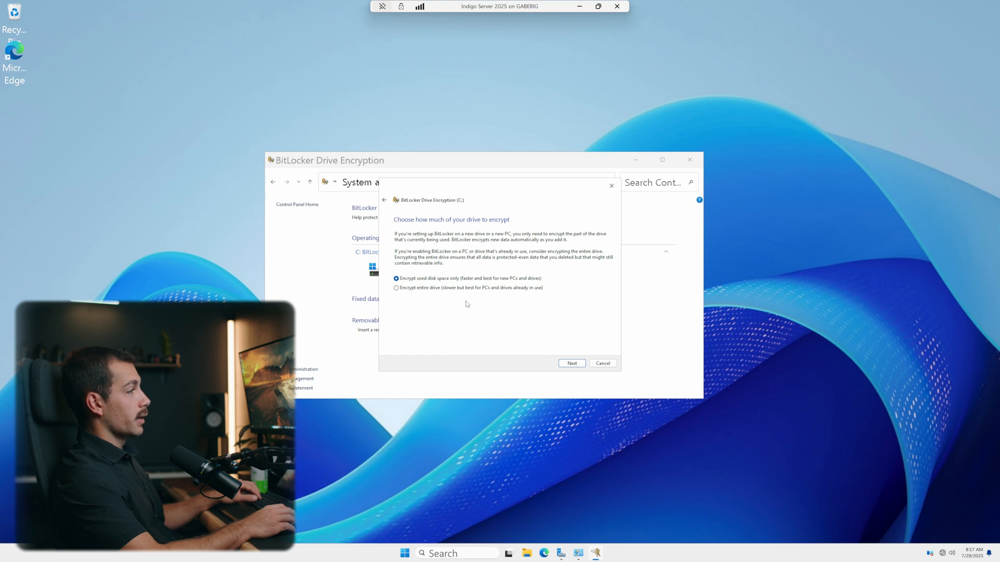
mouse_move(448, 286)
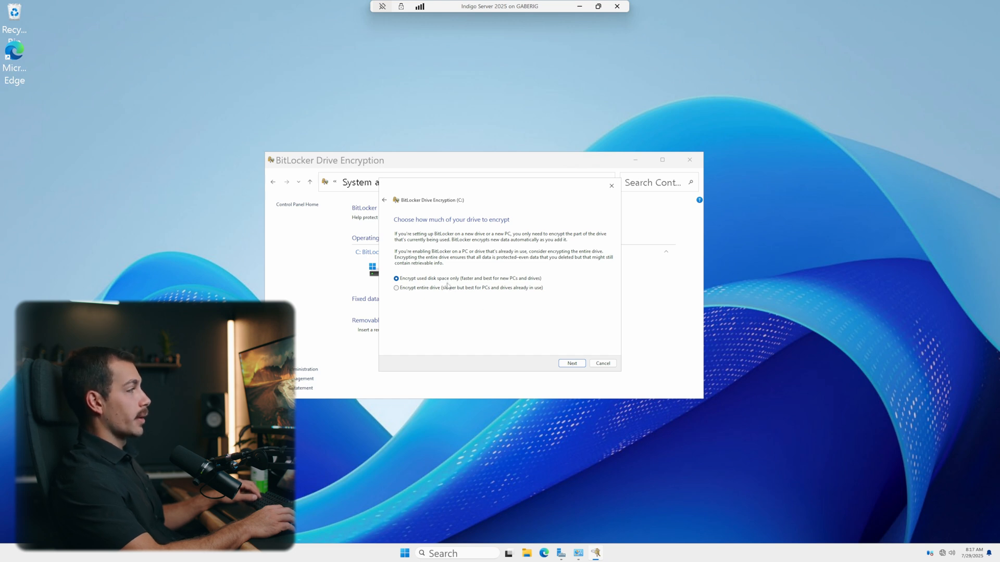
left_click(396, 287)
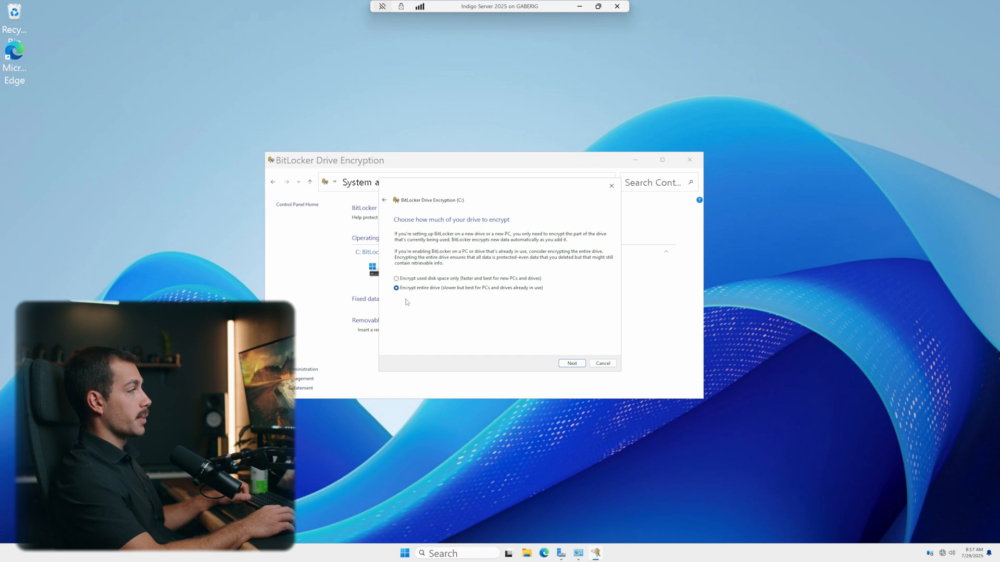
left_click(396, 278)
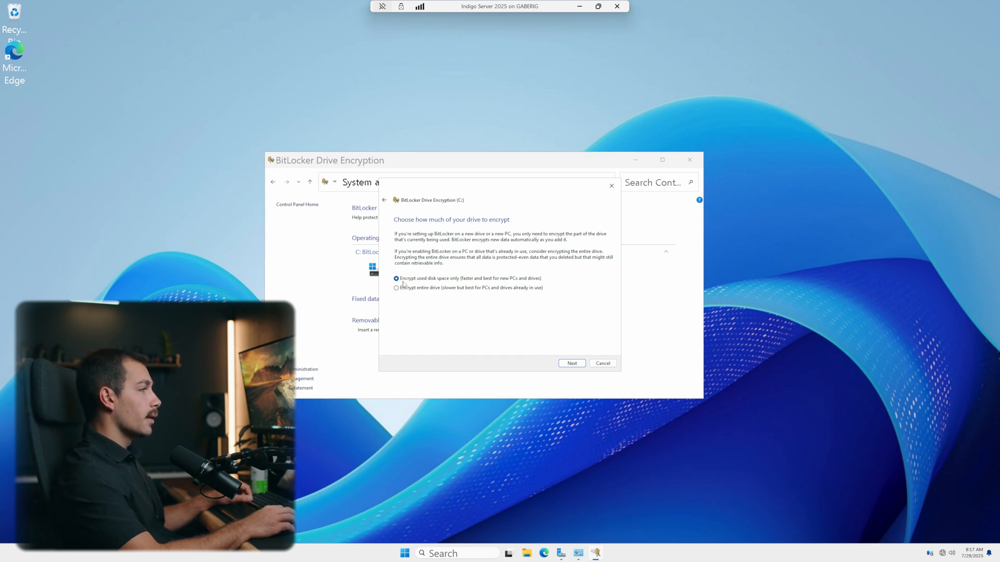
left_click(571, 363)
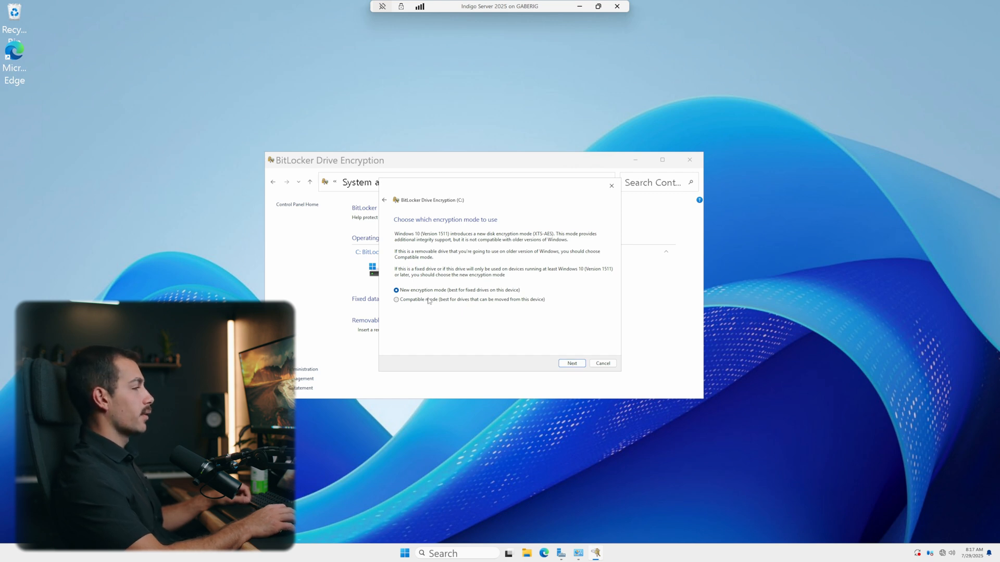
Keep new encryption mode, start encryption with the system check, close Control Panel, and restart.
left_click(571, 363)
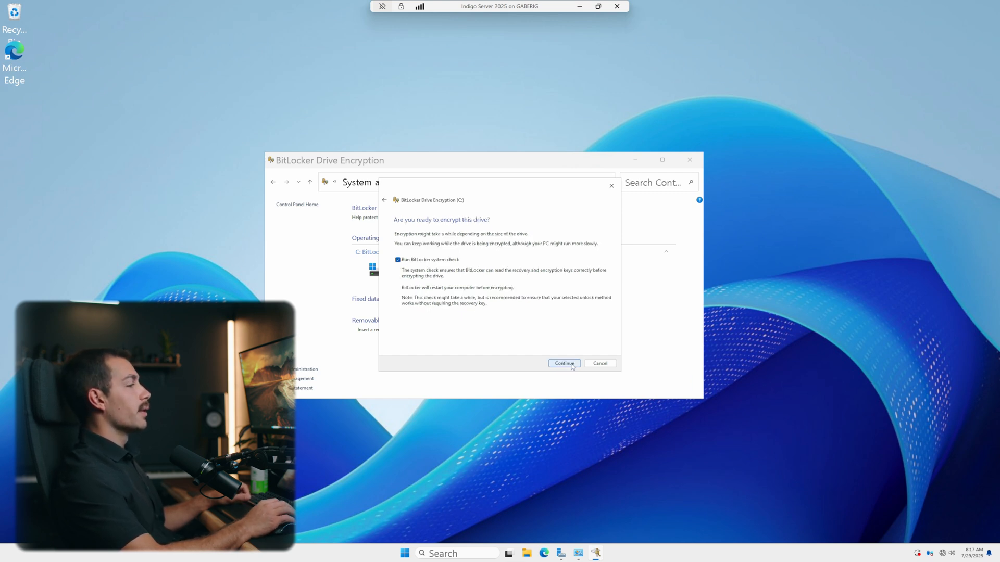
mouse_move(436, 273)
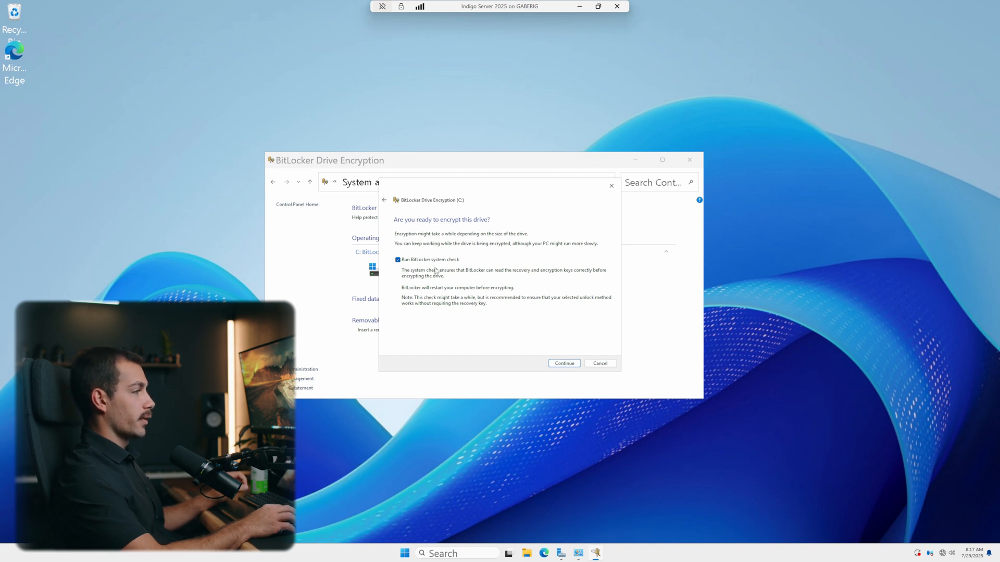
left_click(563, 363)
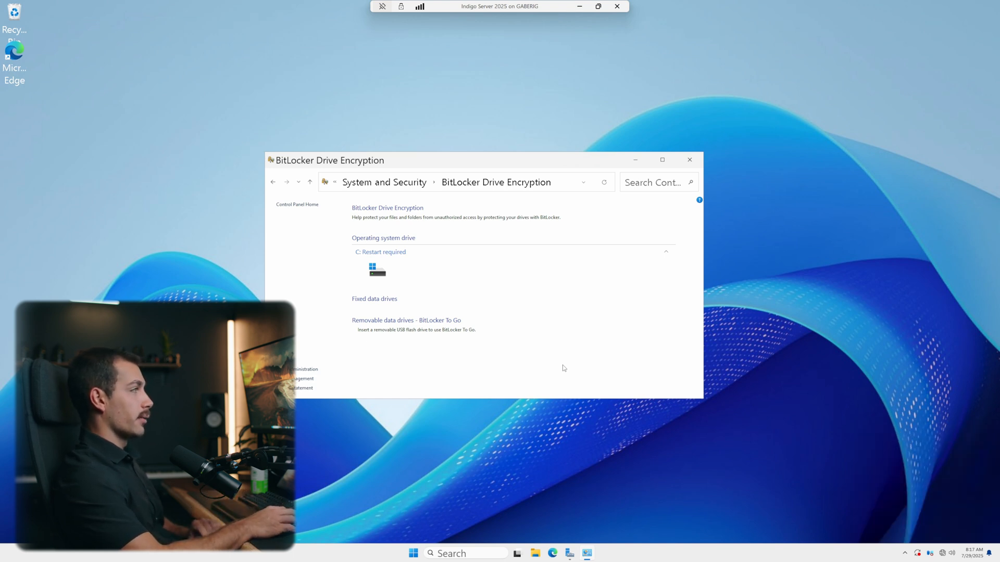
mouse_move(689, 160)
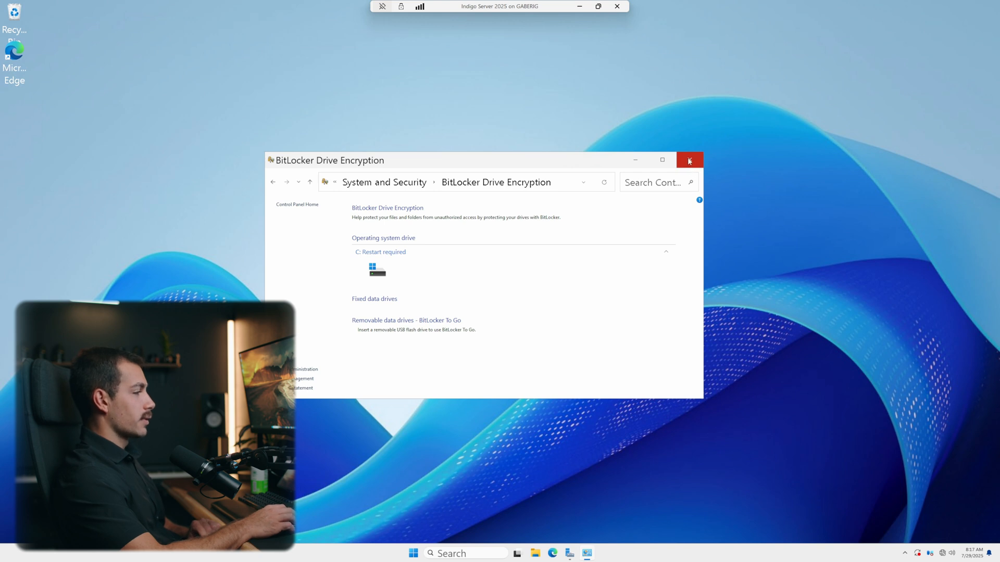
left_click(421, 553)
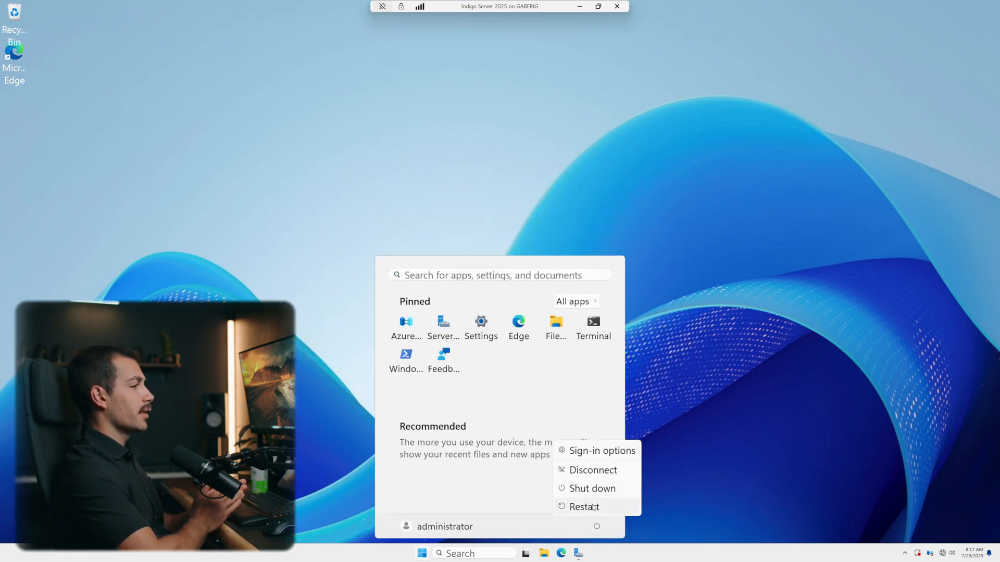
left_click(583, 506)
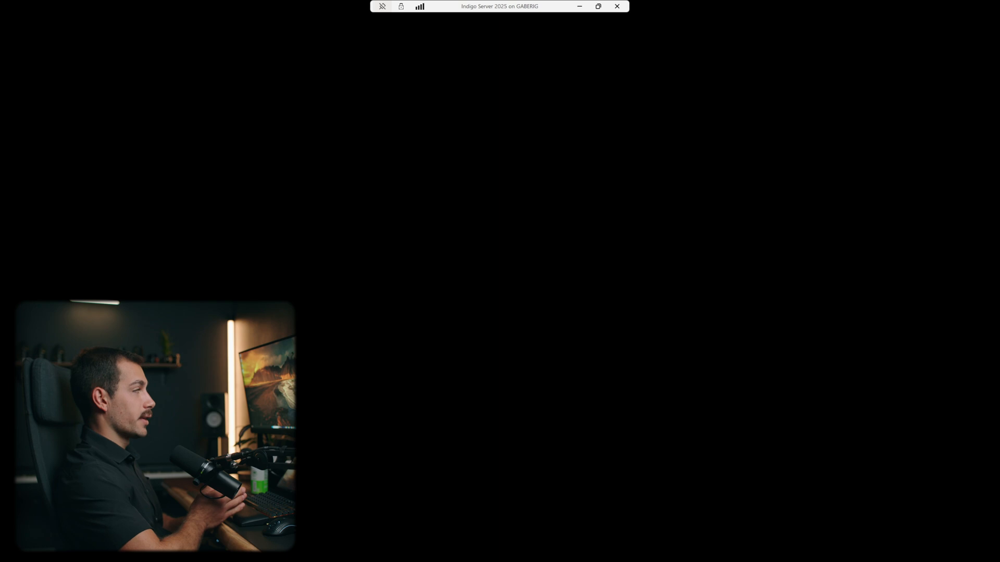